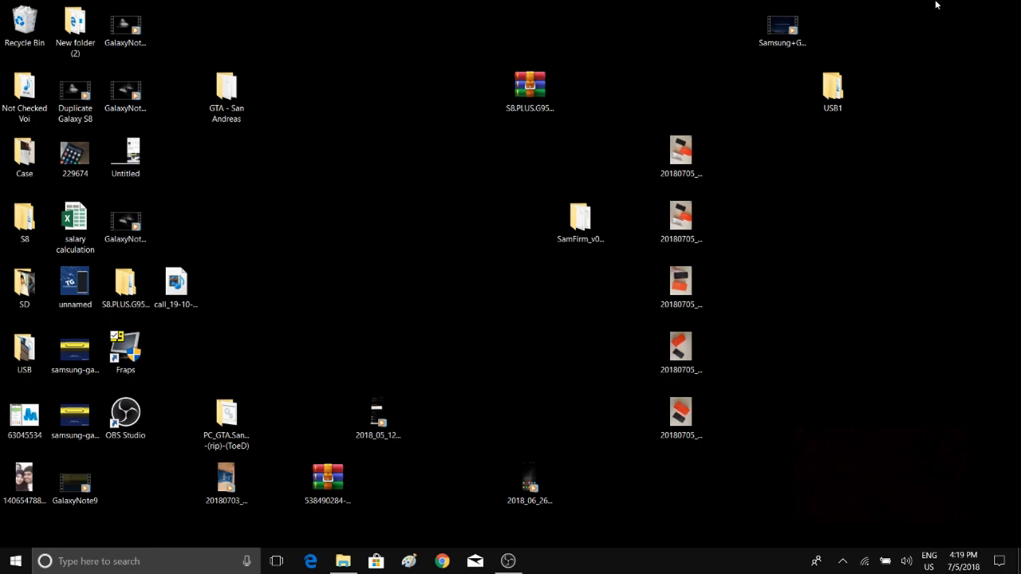
{"action": "mouse_move", "coordinate": [281, 470]}
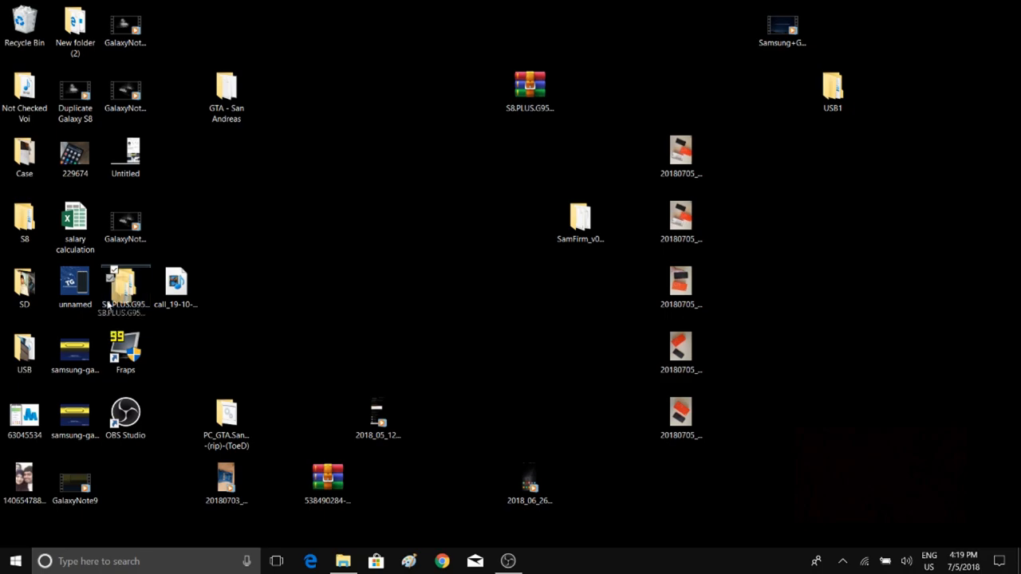
Open the S8.PLUS firmware package and its Odin3-v3.13.1 folder.
{"action": "left_click_drag", "start_coordinate": [125, 287], "coordinate": [327, 239]}
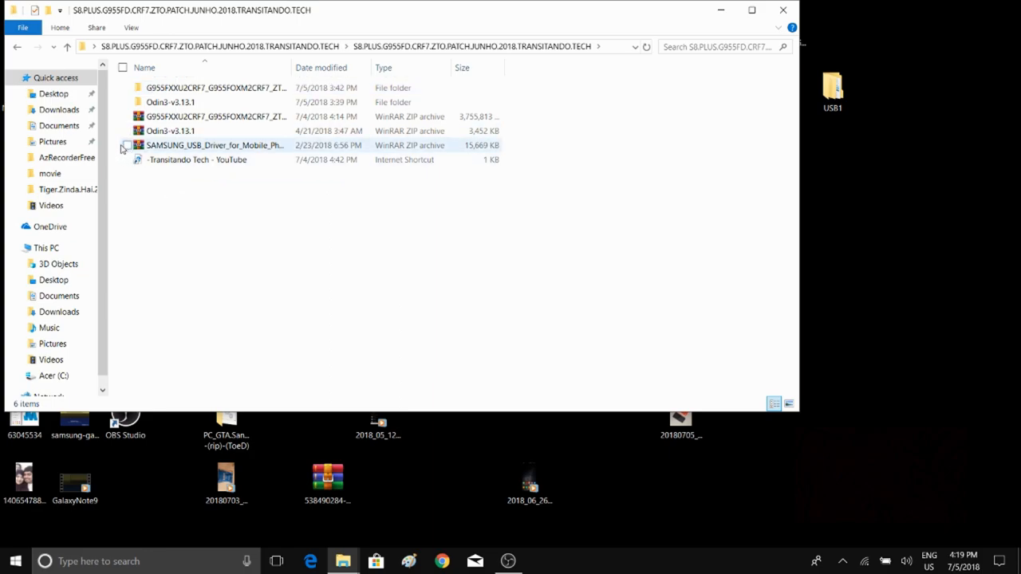
{"action": "left_click", "coordinate": [170, 102]}
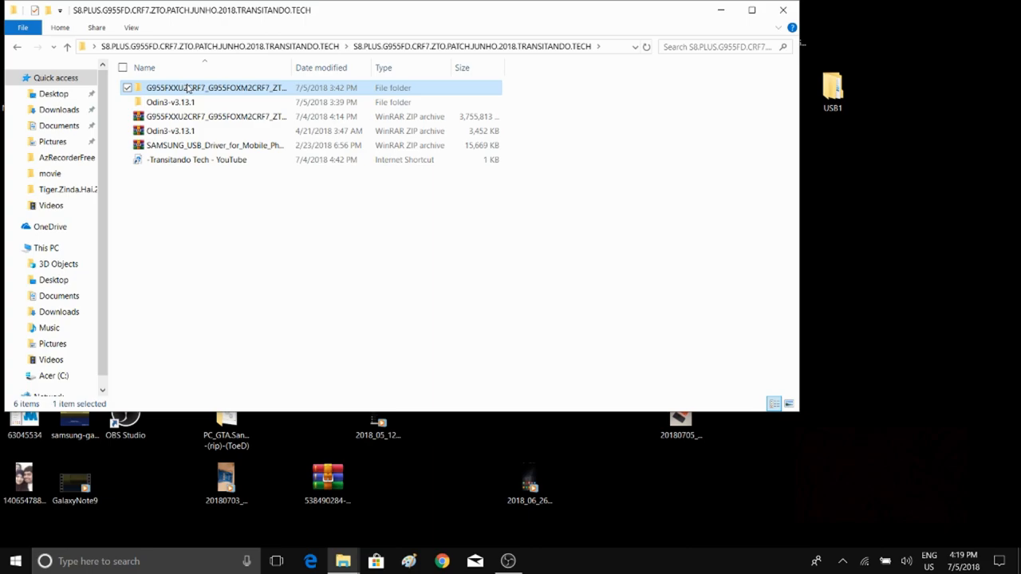
{"action": "double_click", "coordinate": [216, 88]}
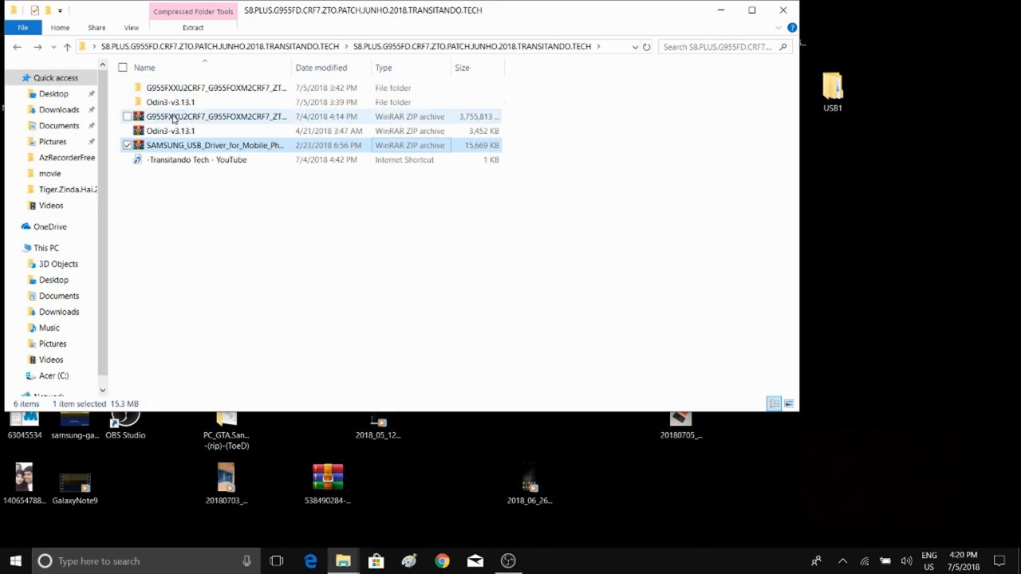
{"action": "mouse_move", "coordinate": [170, 102]}
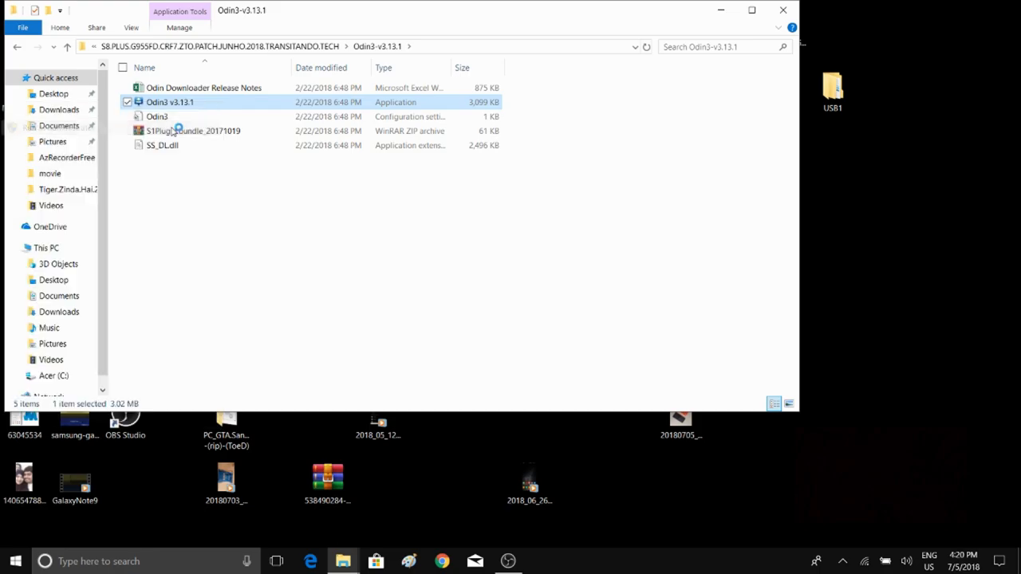
Launch Odin3 v3.13.1 and dismiss the binary/version warning.
{"action": "double_click", "coordinate": [169, 102]}
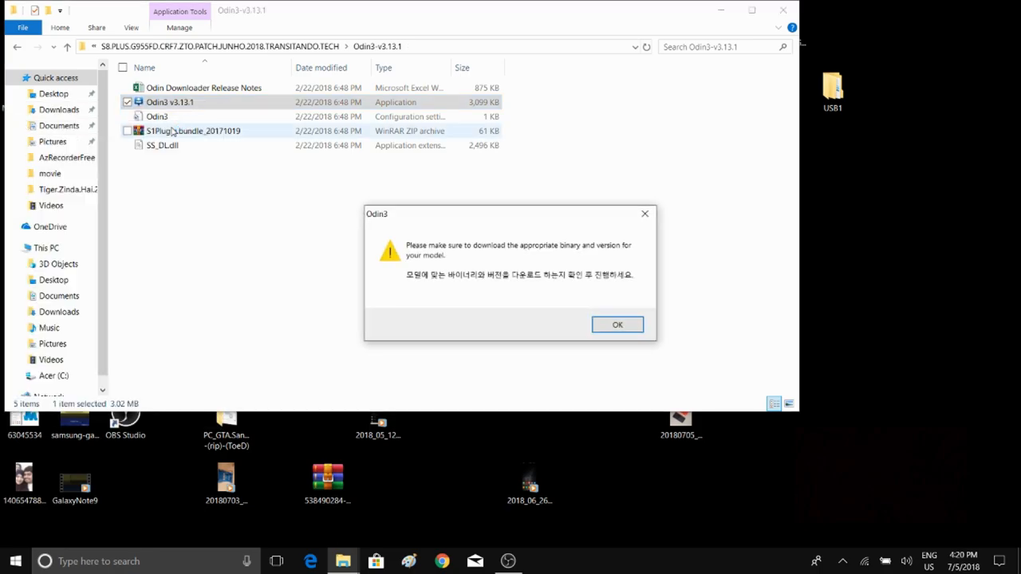
{"action": "left_click", "coordinate": [616, 325]}
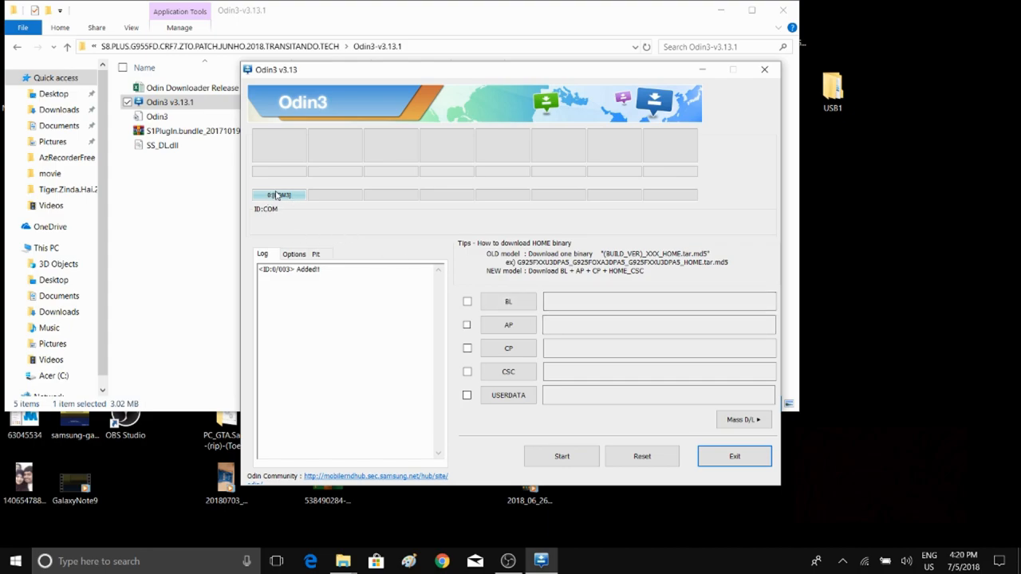
{"action": "mouse_move", "coordinate": [361, 327]}
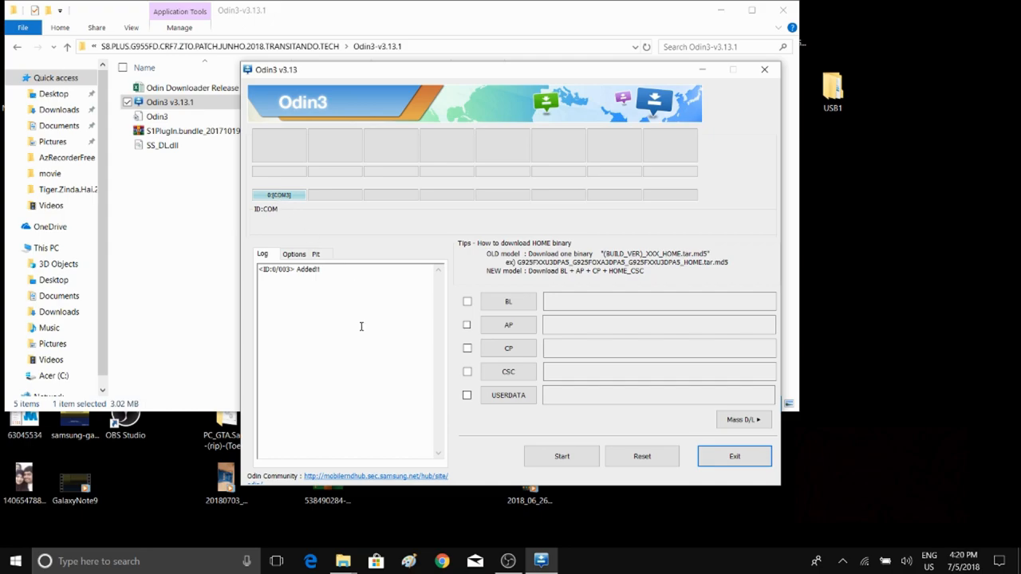
{"action": "mouse_move", "coordinate": [523, 283]}
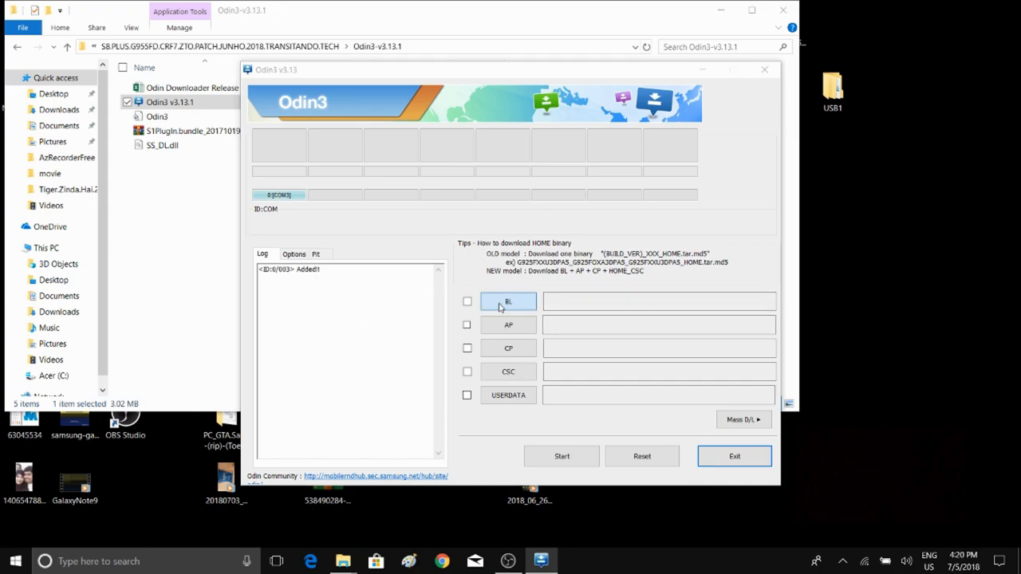
Load the BL_G955FXXU2CRF7 firmware file into Odin3's BL slot.
{"action": "left_click", "coordinate": [507, 300]}
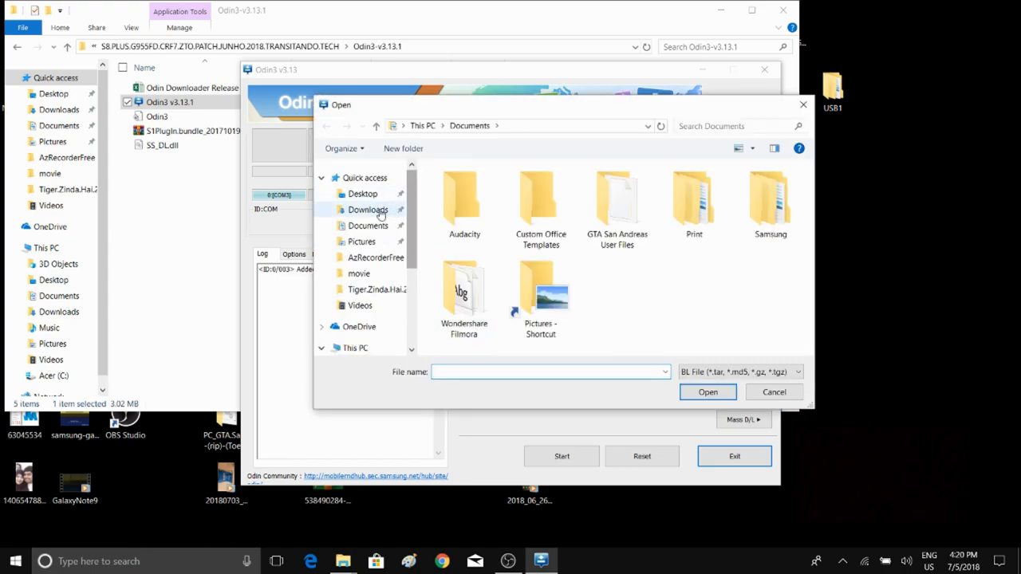
{"action": "mouse_move", "coordinate": [363, 194]}
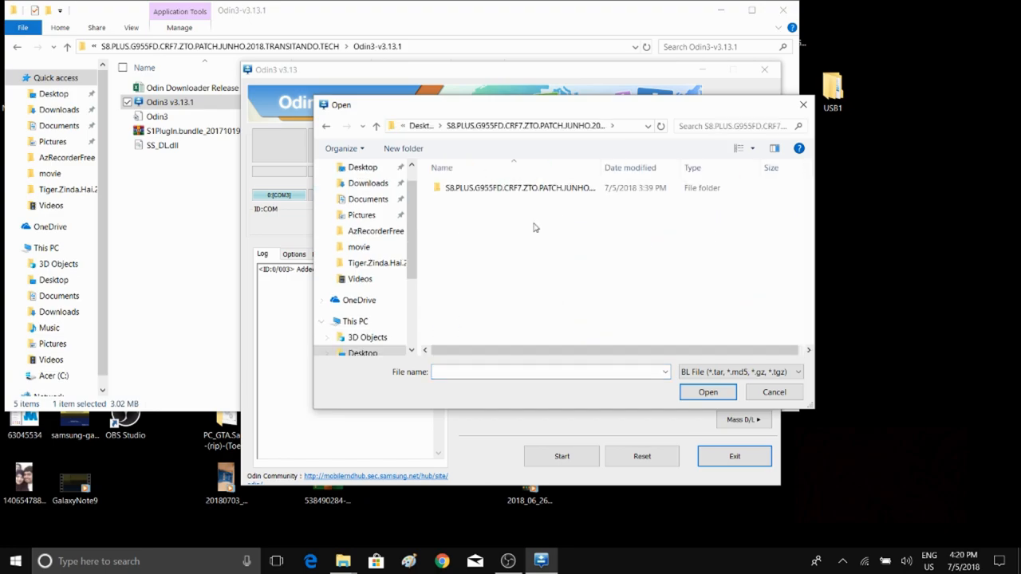
{"action": "double_click", "coordinate": [517, 188]}
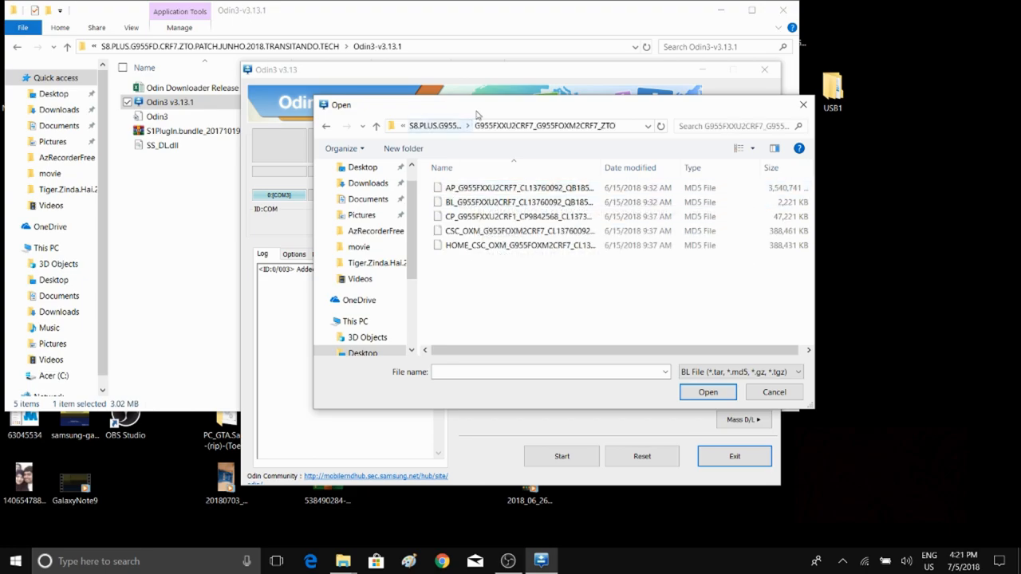
{"action": "left_click_drag", "start_coordinate": [473, 105], "coordinate": [436, 192]}
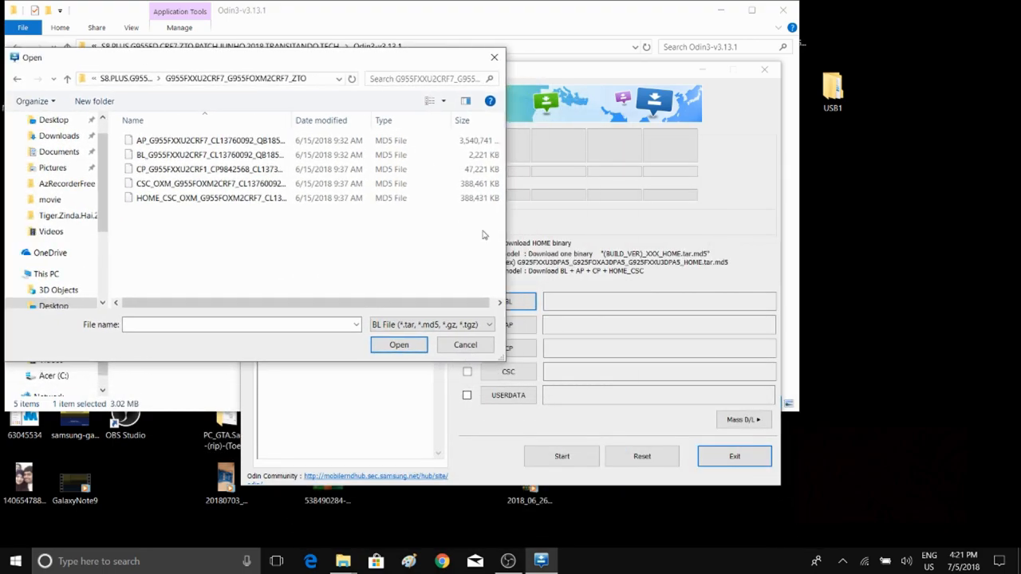
{"action": "left_click", "coordinate": [465, 344]}
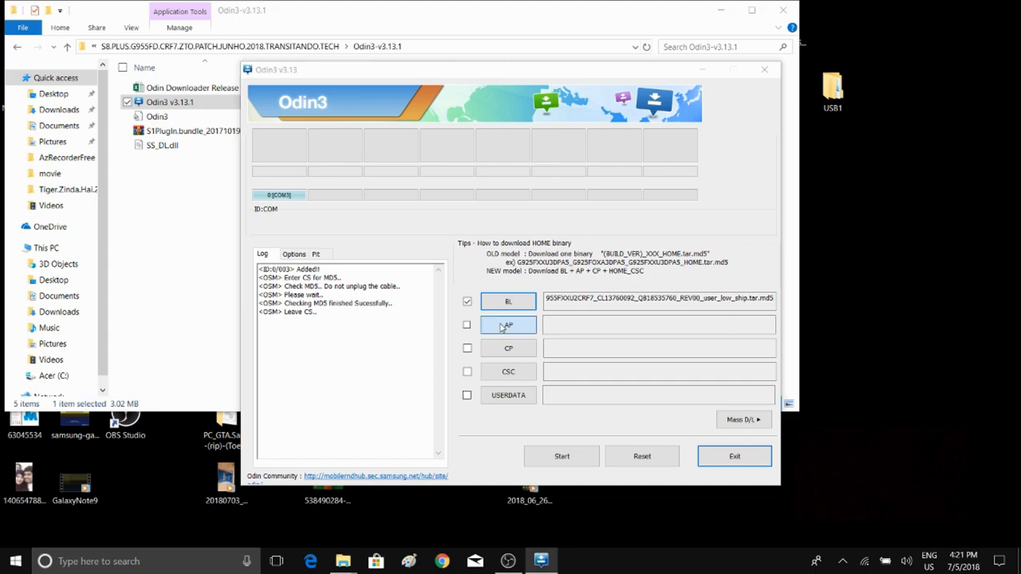
Load the AP_ and CP_ firmware files into Odin3's AP and CP slots.
{"action": "left_click", "coordinate": [508, 324]}
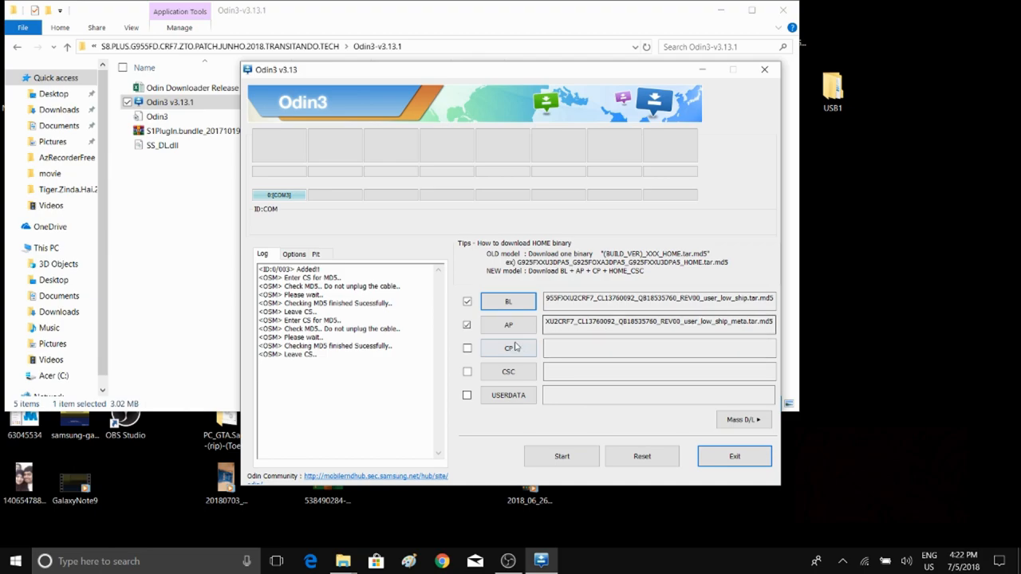
{"action": "left_click", "coordinate": [508, 347]}
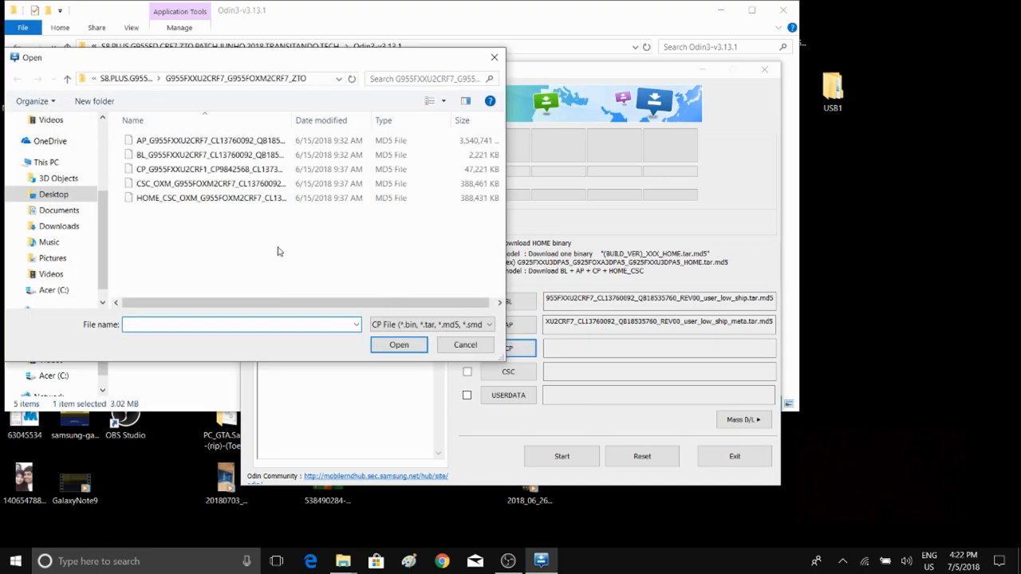
{"action": "left_click", "coordinate": [207, 169]}
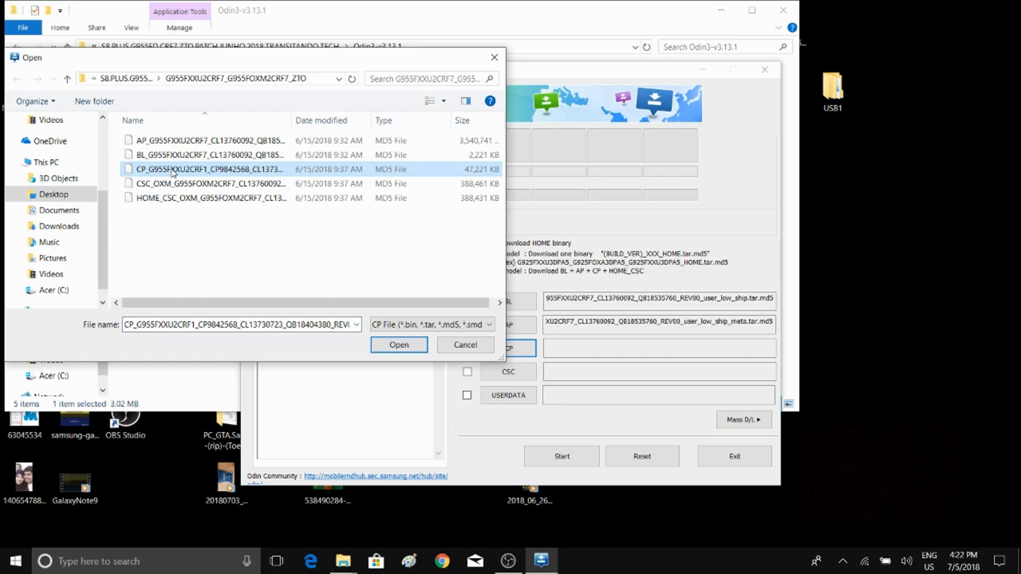
{"action": "left_click", "coordinate": [398, 344]}
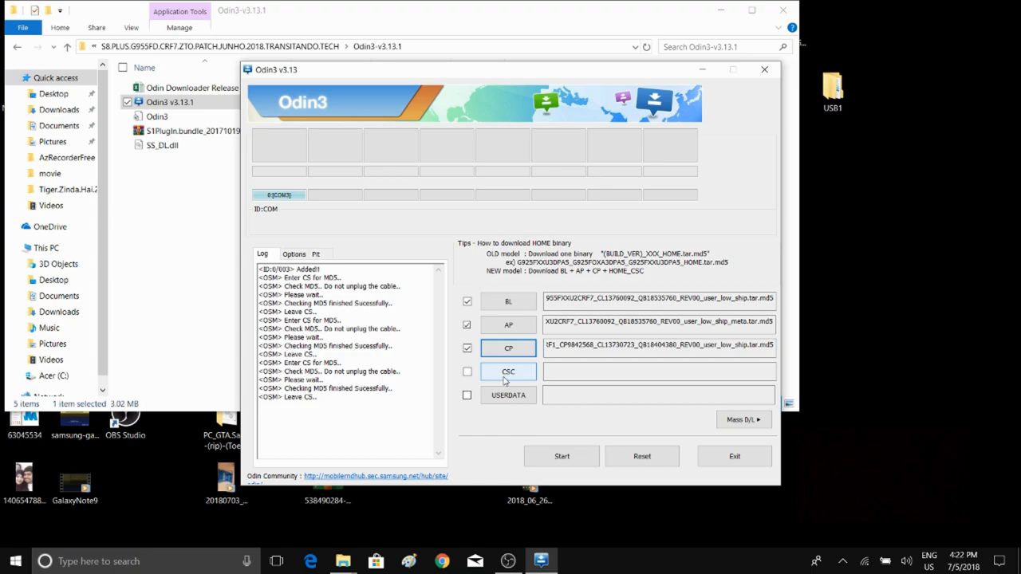
Load the HOME_CSC_OXM file, not CSC_OXM, into the CSC slot.
{"action": "left_click", "coordinate": [508, 371]}
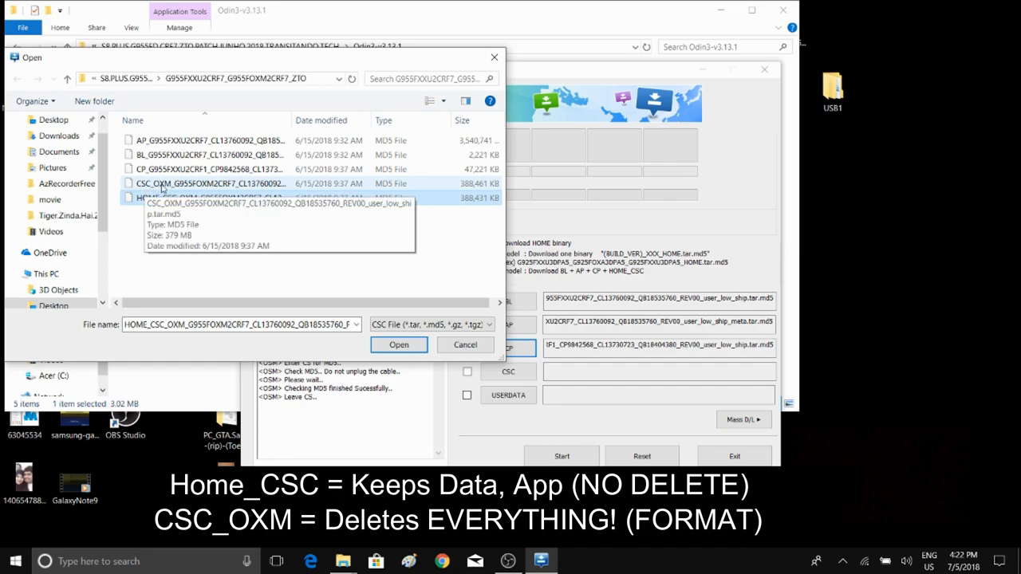
{"action": "left_click", "coordinate": [207, 197]}
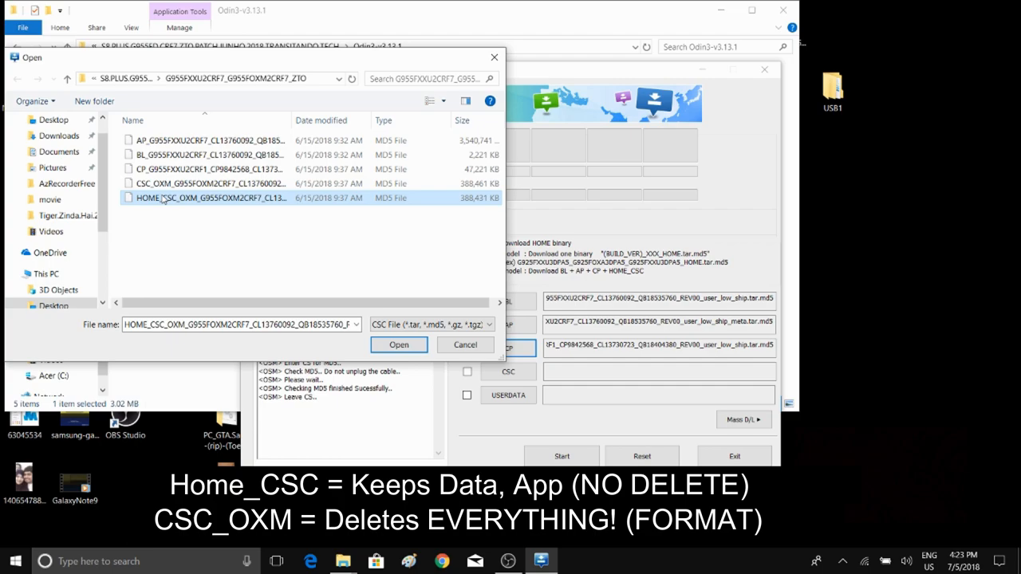
{"action": "mouse_move", "coordinate": [243, 212]}
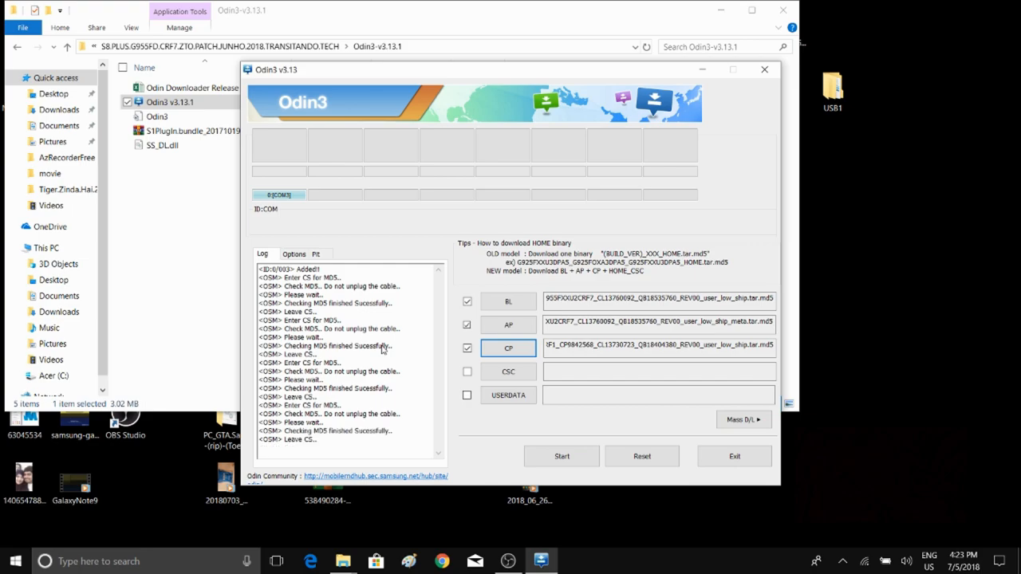
{"action": "left_click", "coordinate": [466, 372]}
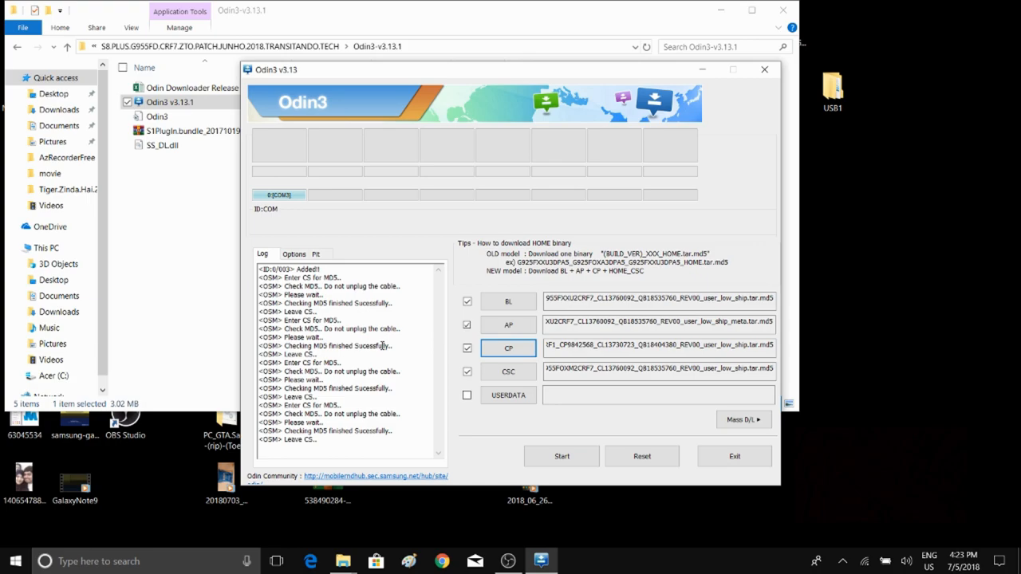
{"action": "mouse_move", "coordinate": [561, 456]}
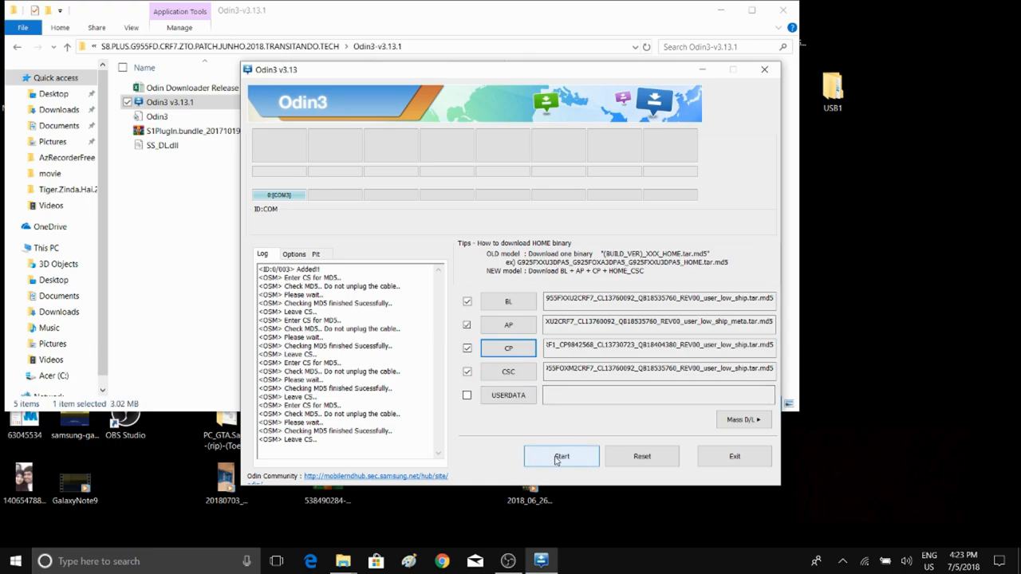
Start flashing the loaded BL, AP, CP and HOME_CSC firmware until PASS! appears.
{"action": "left_click", "coordinate": [560, 456]}
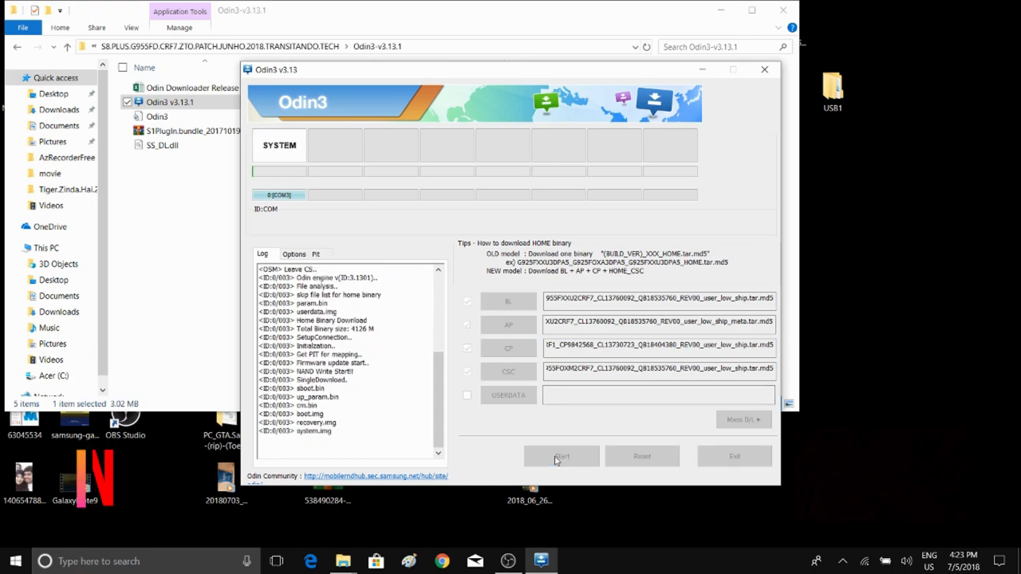
{"action": "left_click", "coordinate": [561, 455]}
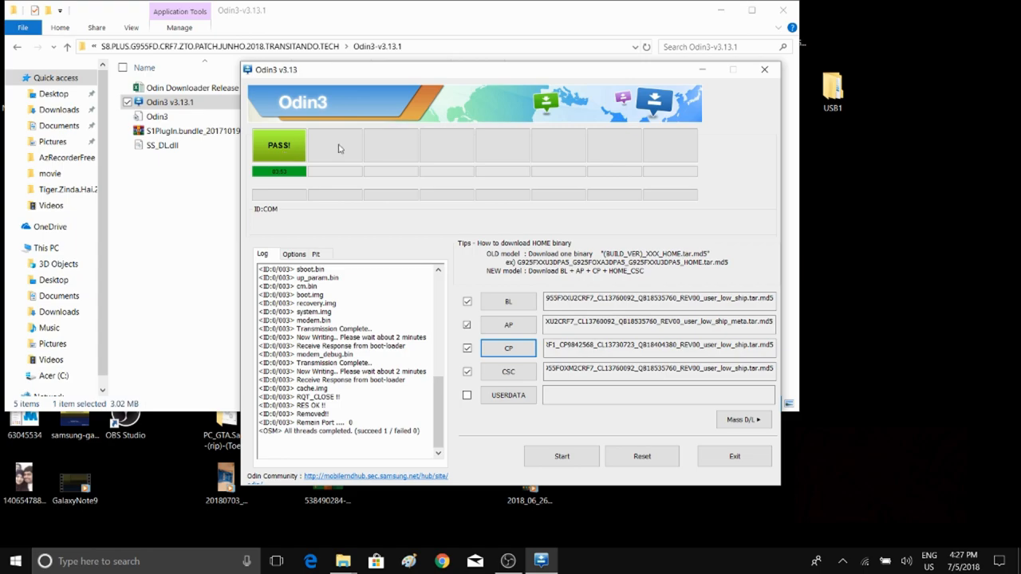
{"action": "mouse_move", "coordinate": [581, 298]}
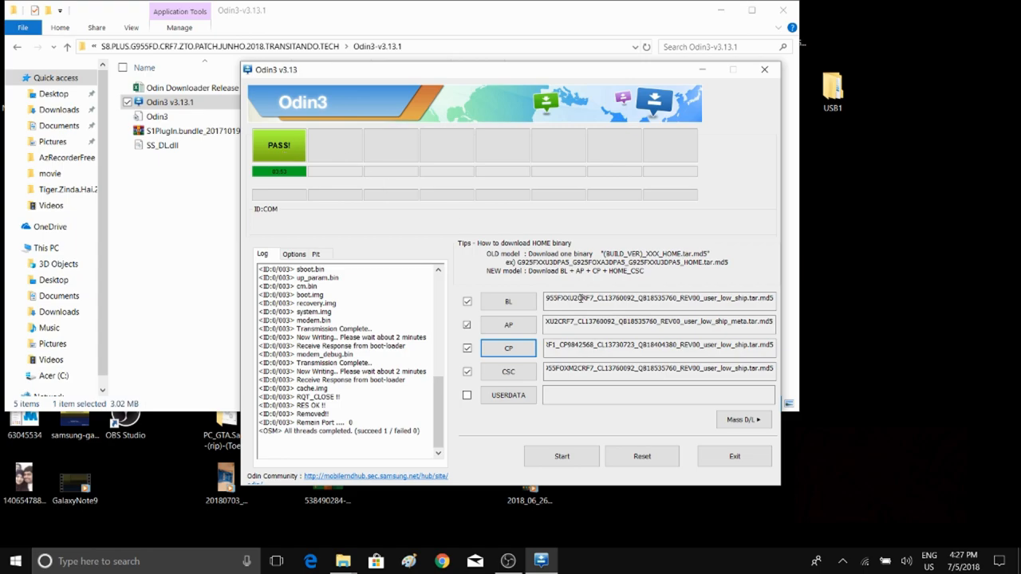